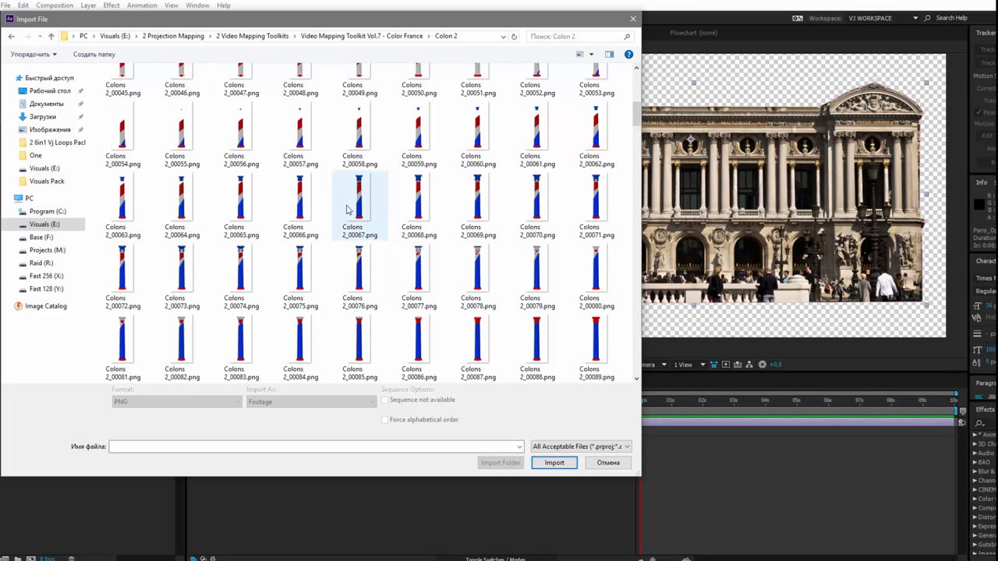
Import the Colons 2 PNG image sequence from the Colon 2 folder
{"action": "left_click", "coordinate": [554, 462]}
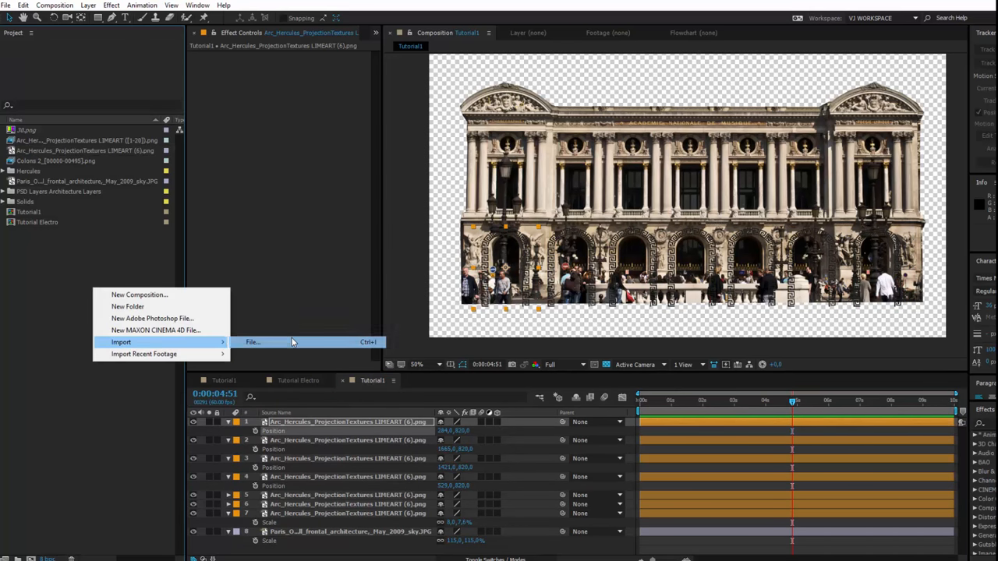
Import the Columns_Modern_Hercules_ProjectionTextures LIMEART column texture from the Hercules PNG folder
{"action": "left_click", "coordinate": [253, 342]}
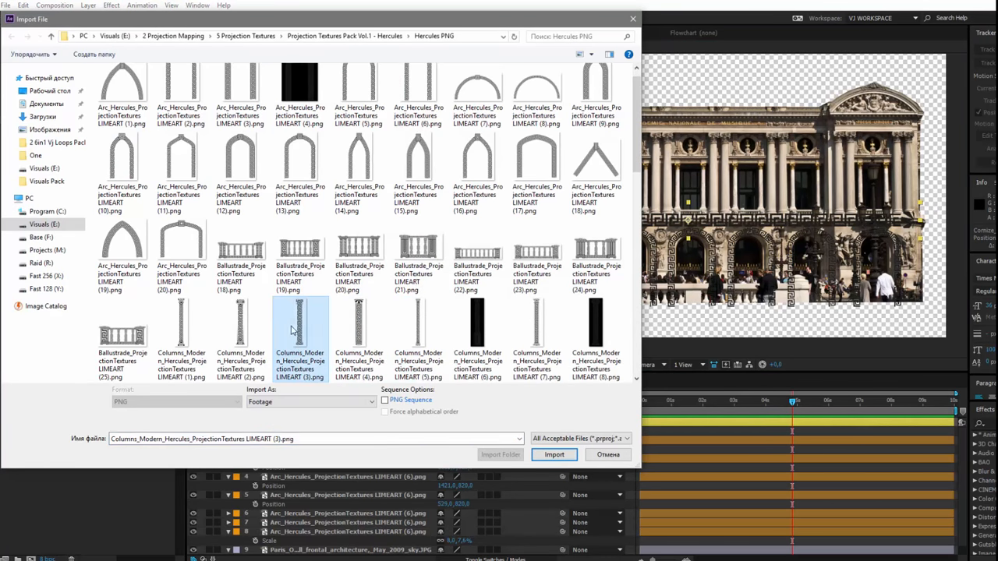
{"action": "left_click", "coordinate": [553, 455]}
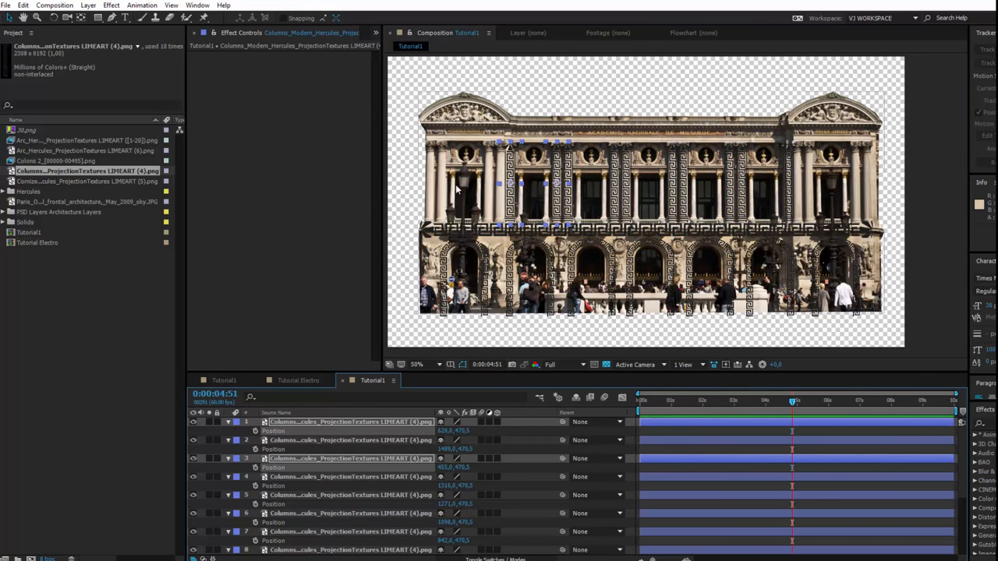
Add the Columns LIMEART (4) layer to Tutorial1 for copying over the upper columns
{"action": "left_click", "coordinate": [351, 422]}
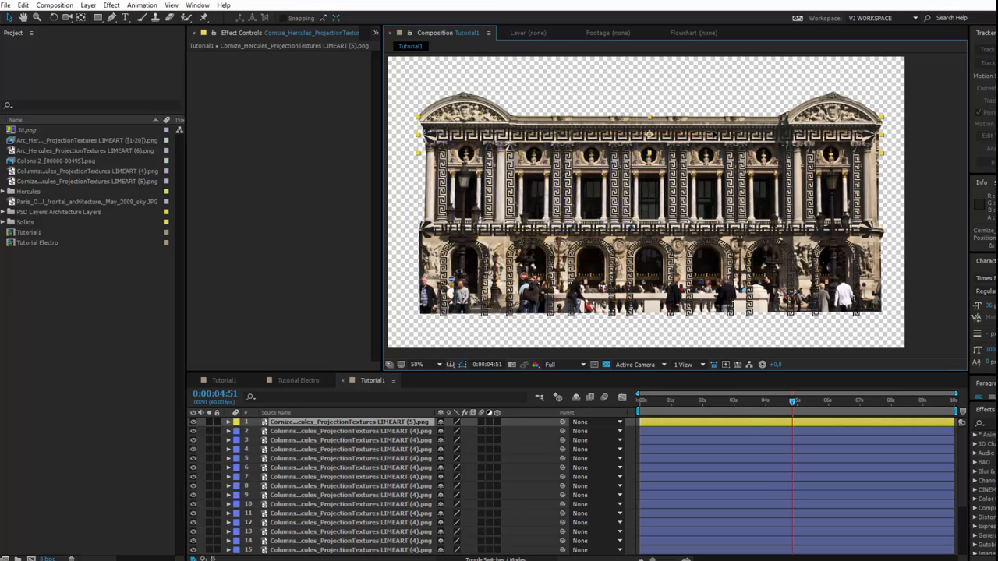
{"action": "left_click", "coordinate": [86, 212]}
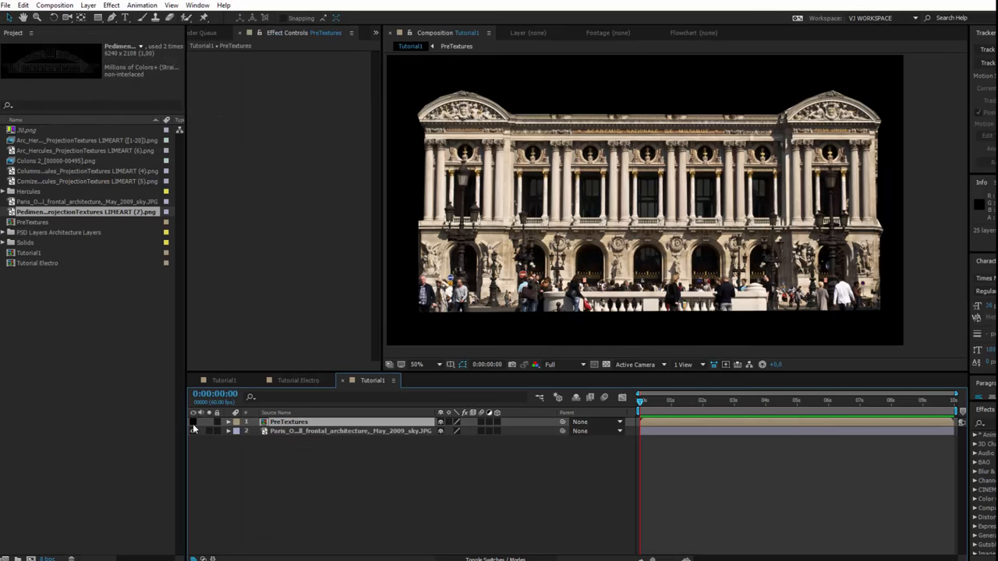
Place the PreTextures composition in Tutorial1 above the Paris Opera photo layer
{"action": "left_click", "coordinate": [194, 422]}
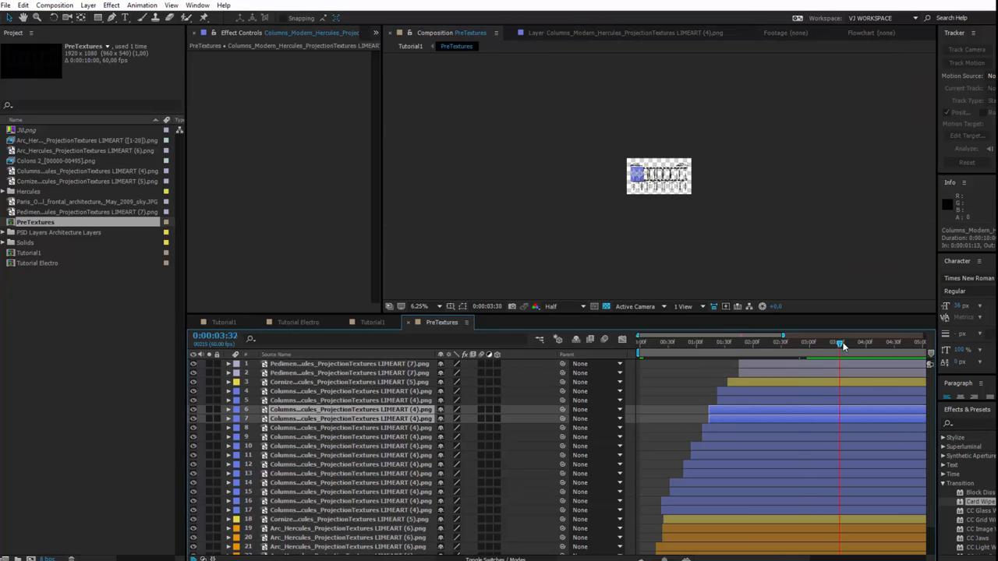
Offset the Pediment, Cornize, Columns and Arc Hercules layers to start one after another
{"action": "left_click", "coordinate": [372, 322]}
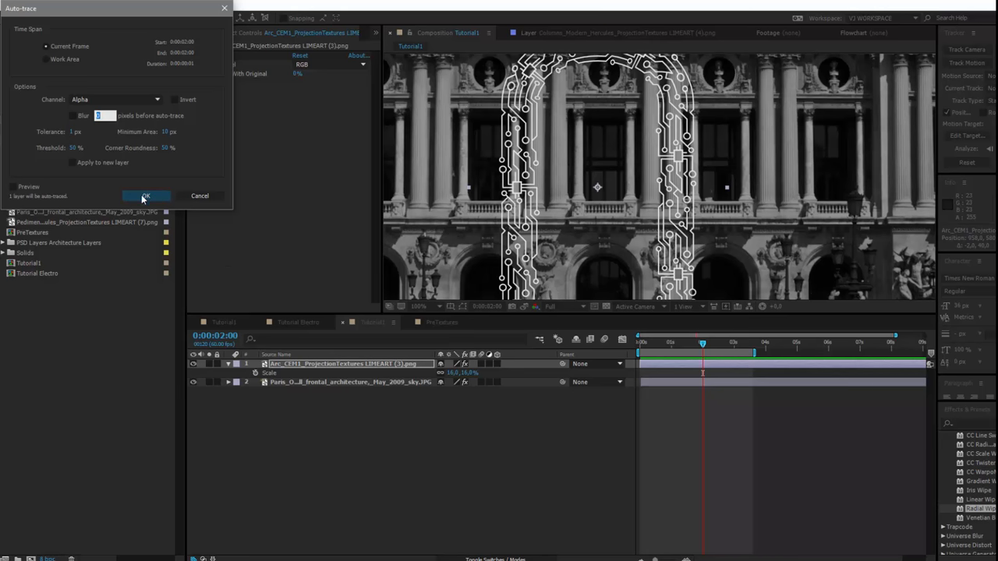
Auto-trace the circuit arch layer using the Alpha channel
{"action": "left_click", "coordinate": [145, 196]}
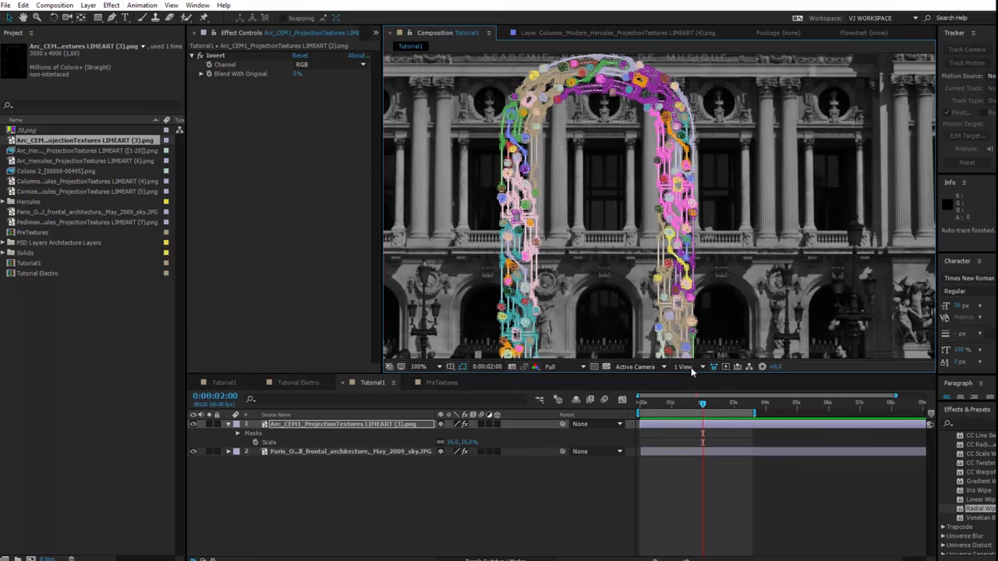
{"action": "left_click", "coordinate": [228, 423]}
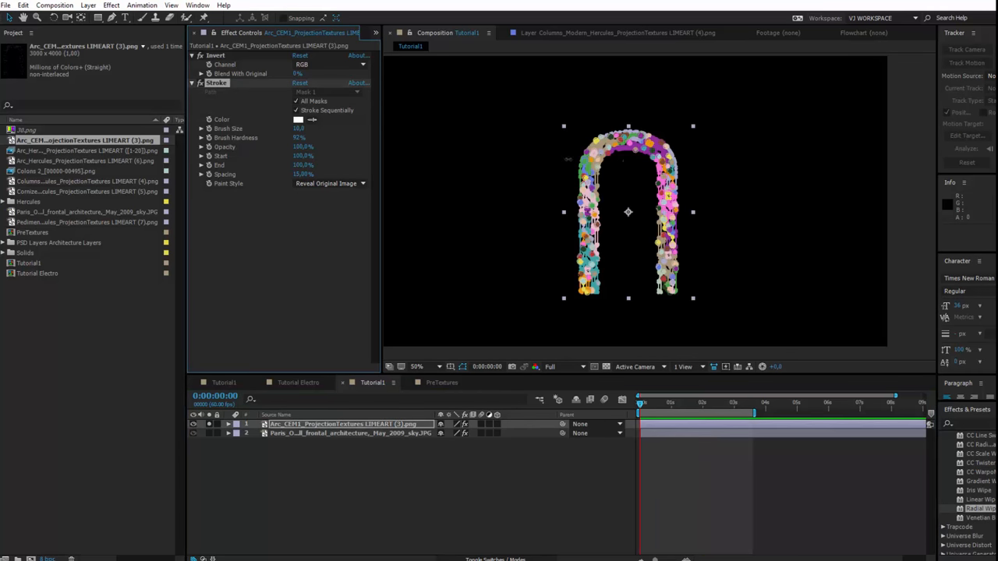
Adjust the Stroke End so it partly reveals the original arch image
{"action": "left_click_drag", "start_coordinate": [639, 404], "coordinate": [706, 404]}
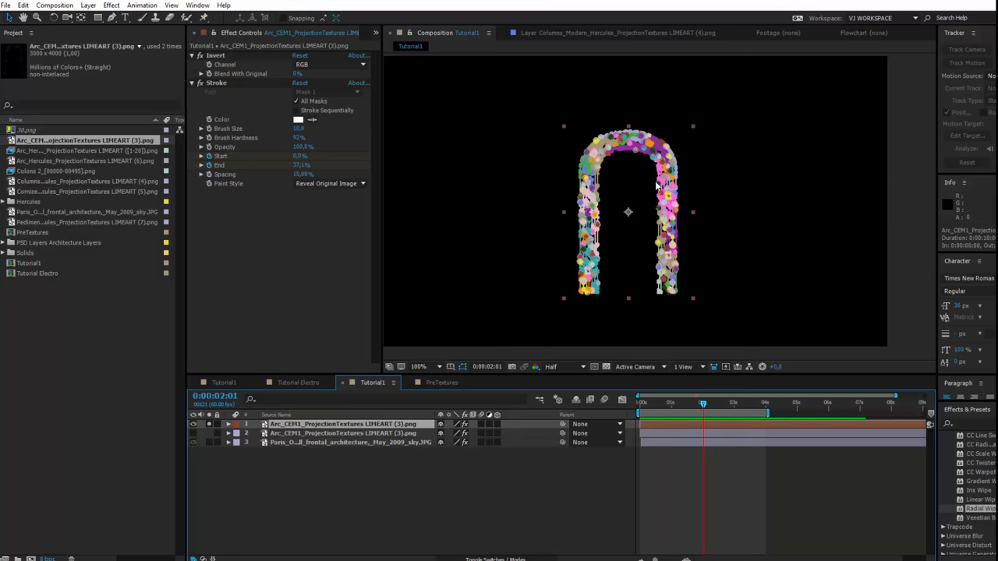
{"action": "left_click", "coordinate": [299, 202]}
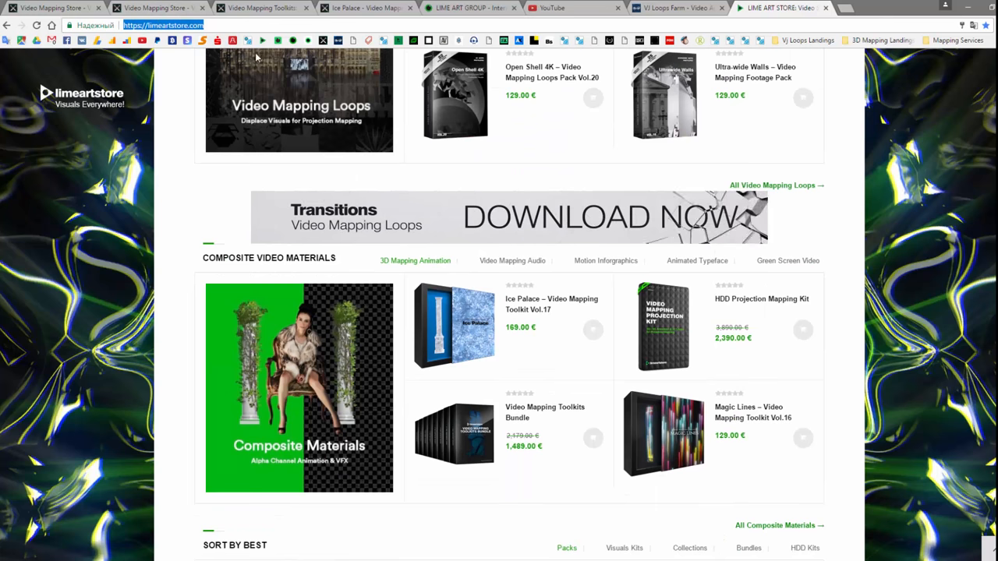
Switch Chrome to the VJ Loops Farm marketplace home page tab
{"action": "left_click", "coordinate": [679, 8]}
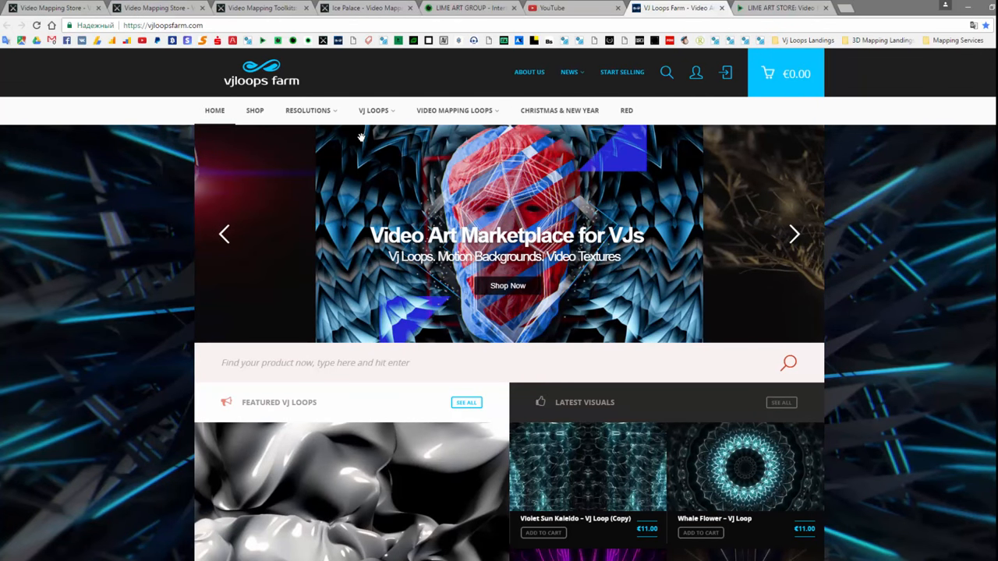